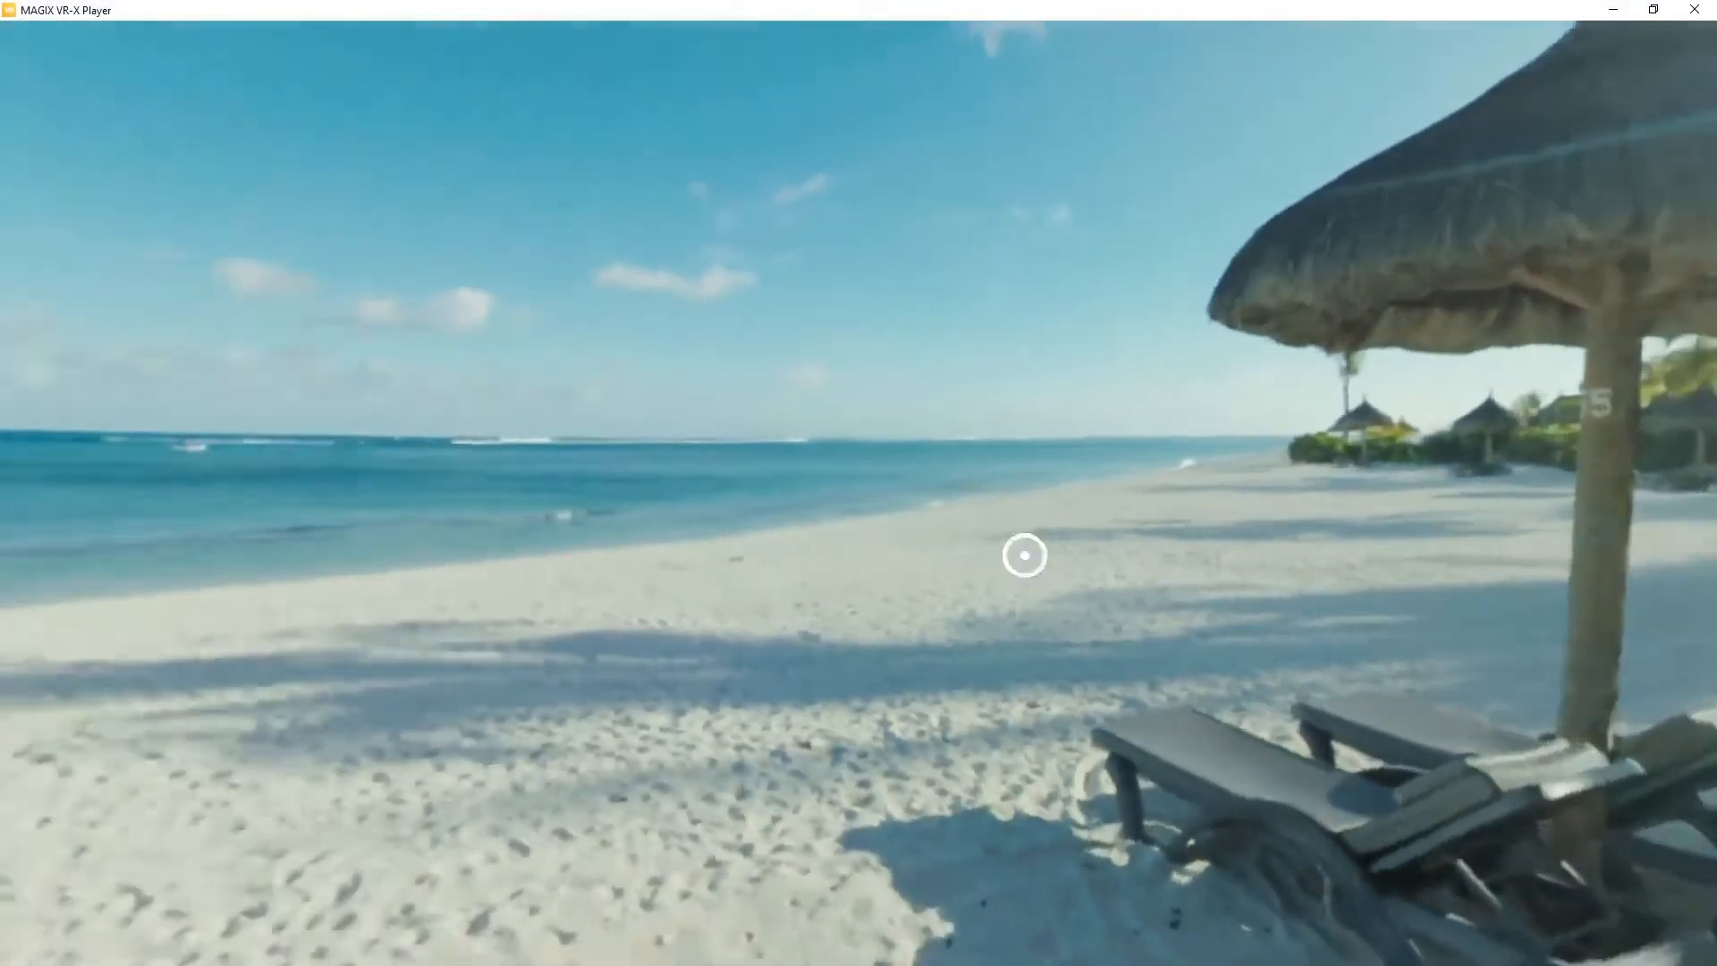
Select seven photos from the photo folder for the slideshow.
{"action": "left_click_drag", "start_coordinate": [1023, 556], "coordinate": [1523, 601]}
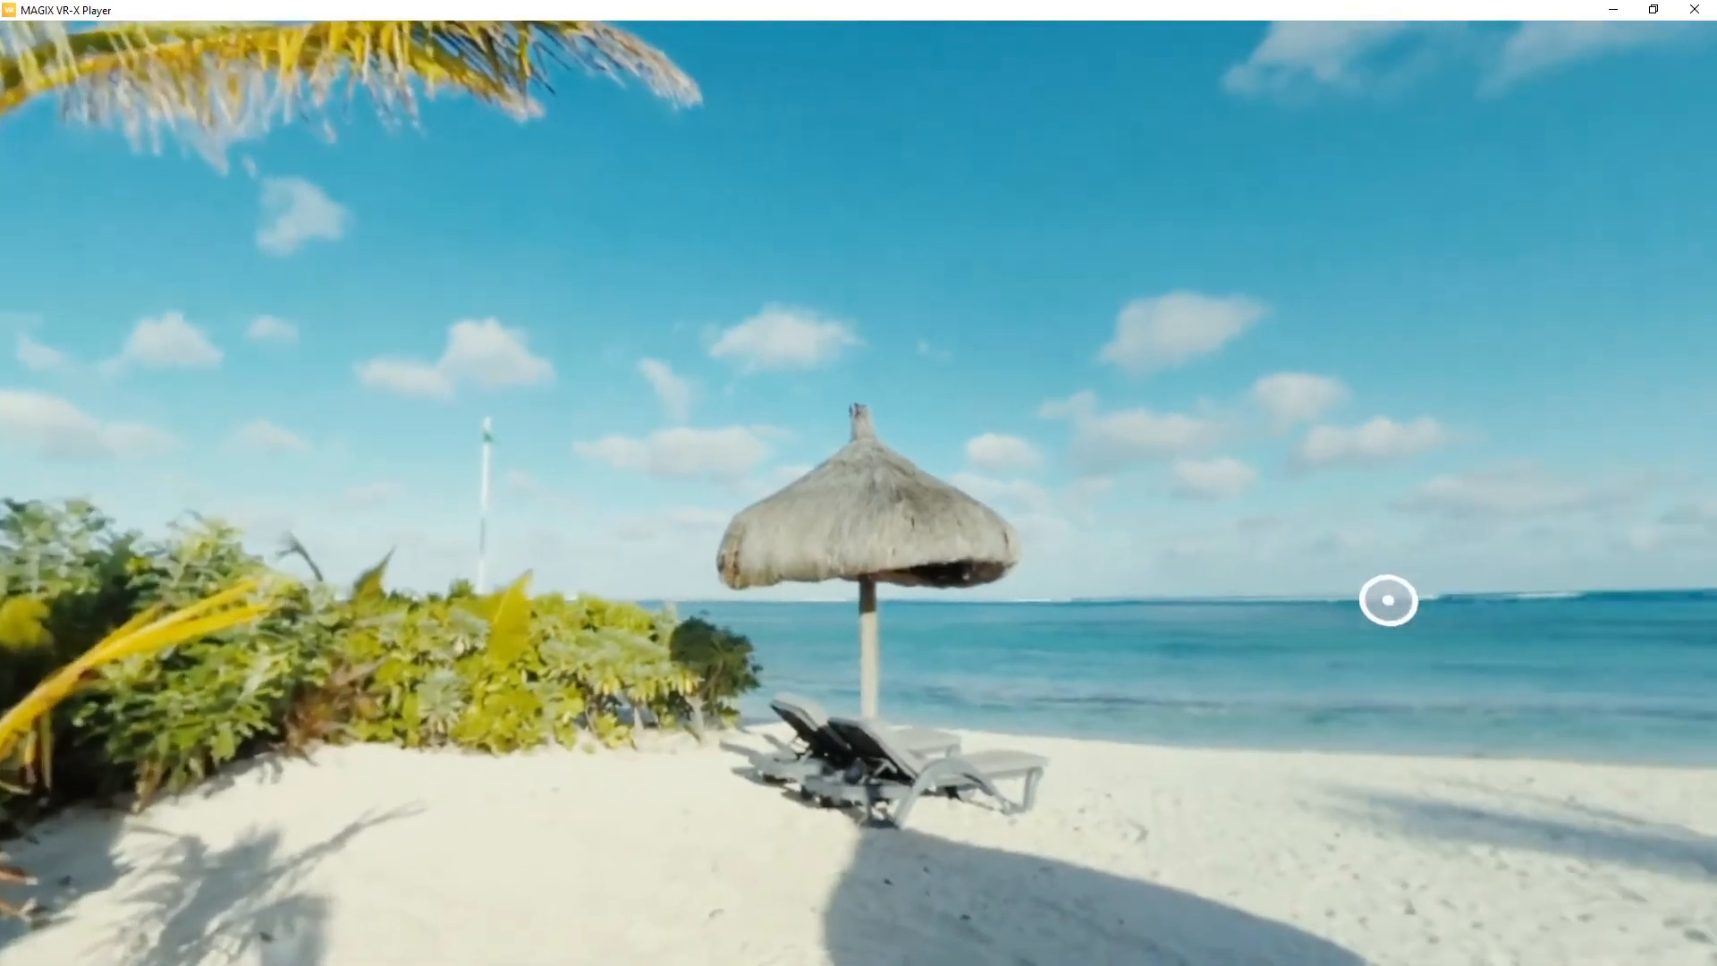
{"action": "left_click_drag", "start_coordinate": [1387, 600], "coordinate": [985, 655]}
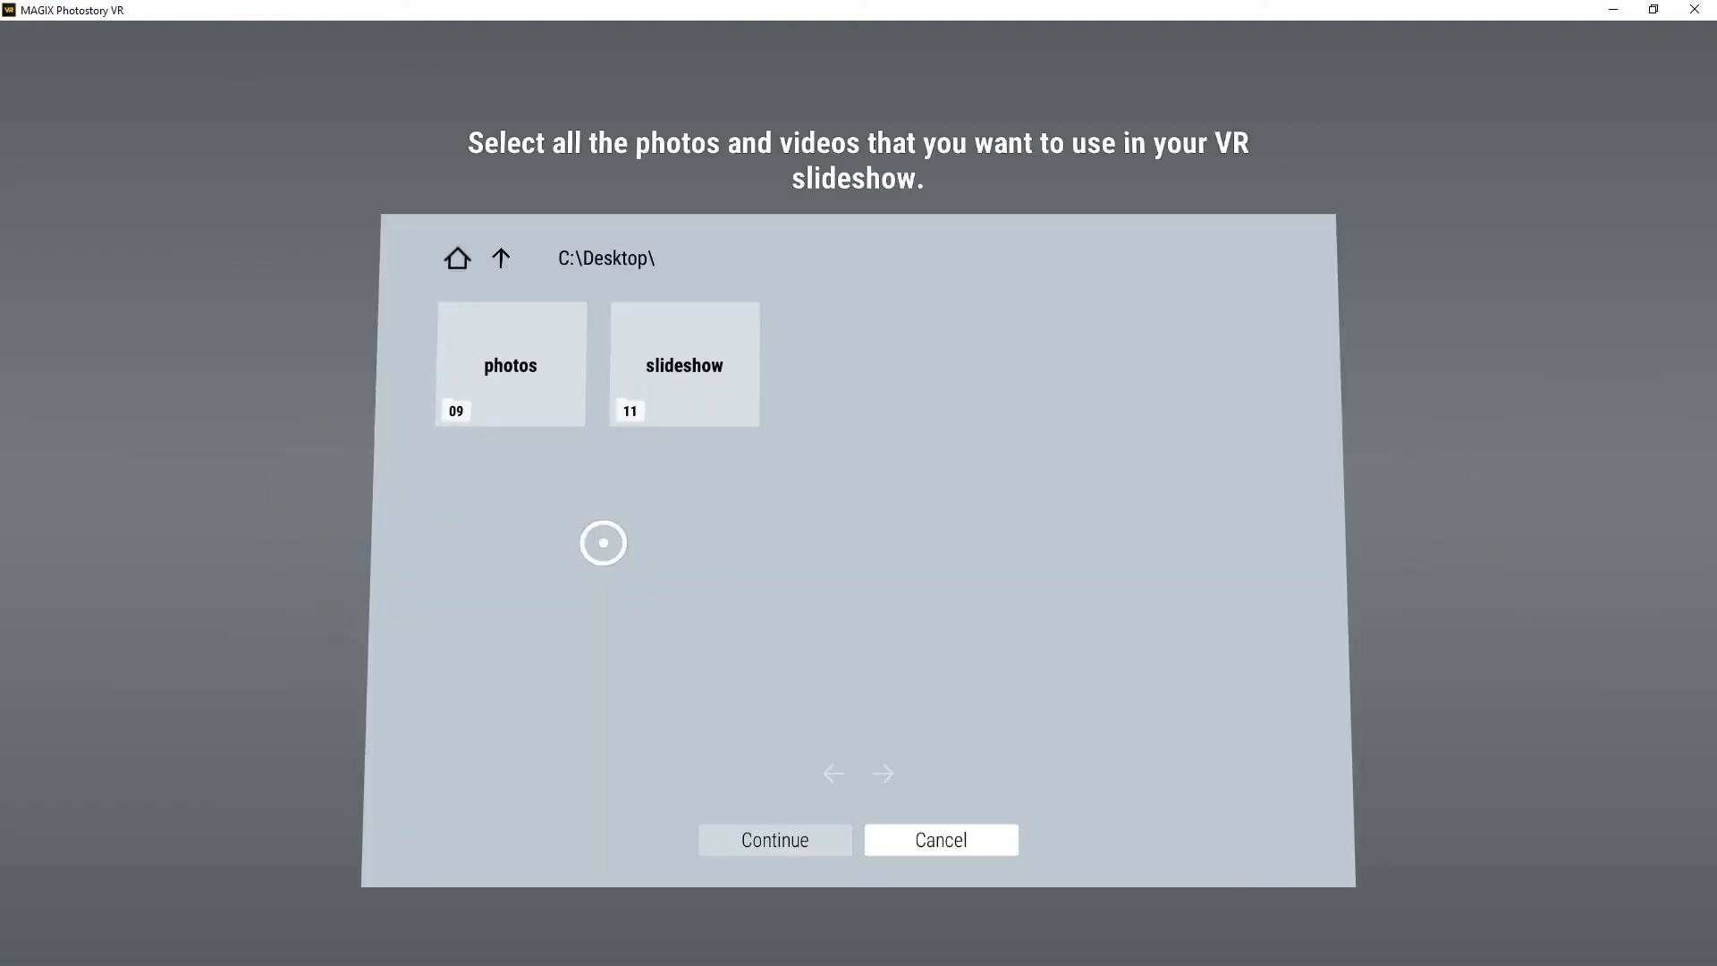
{"action": "left_click", "coordinate": [501, 259]}
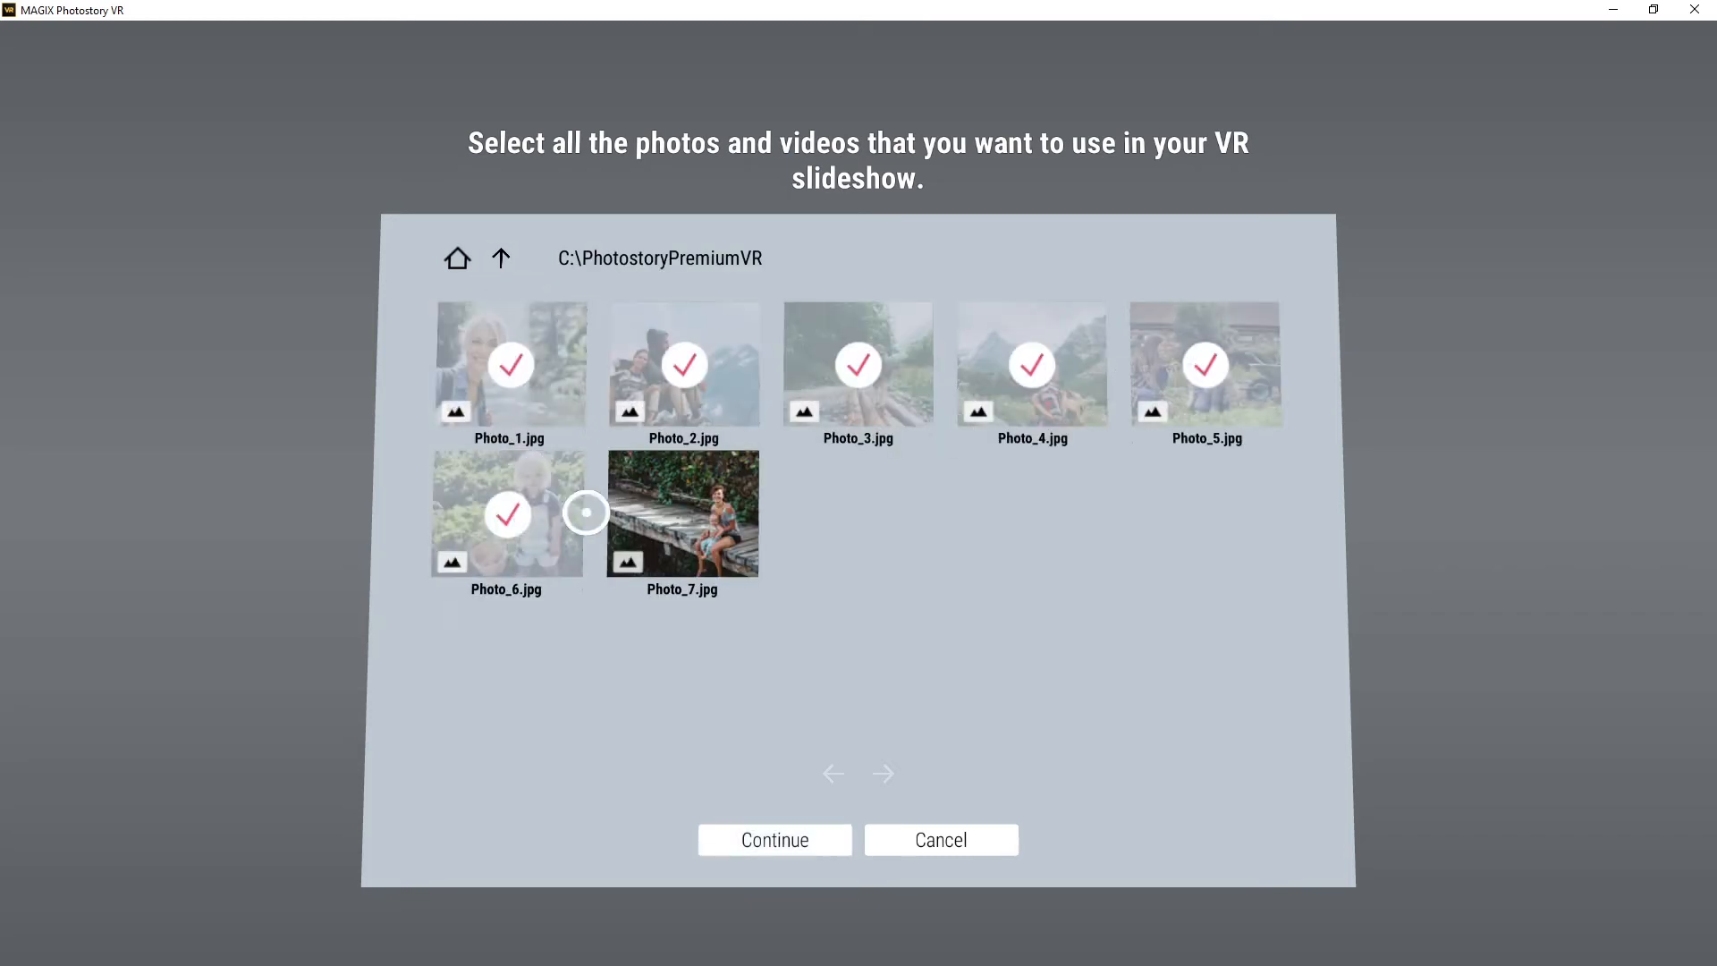
{"action": "left_click", "coordinate": [773, 838]}
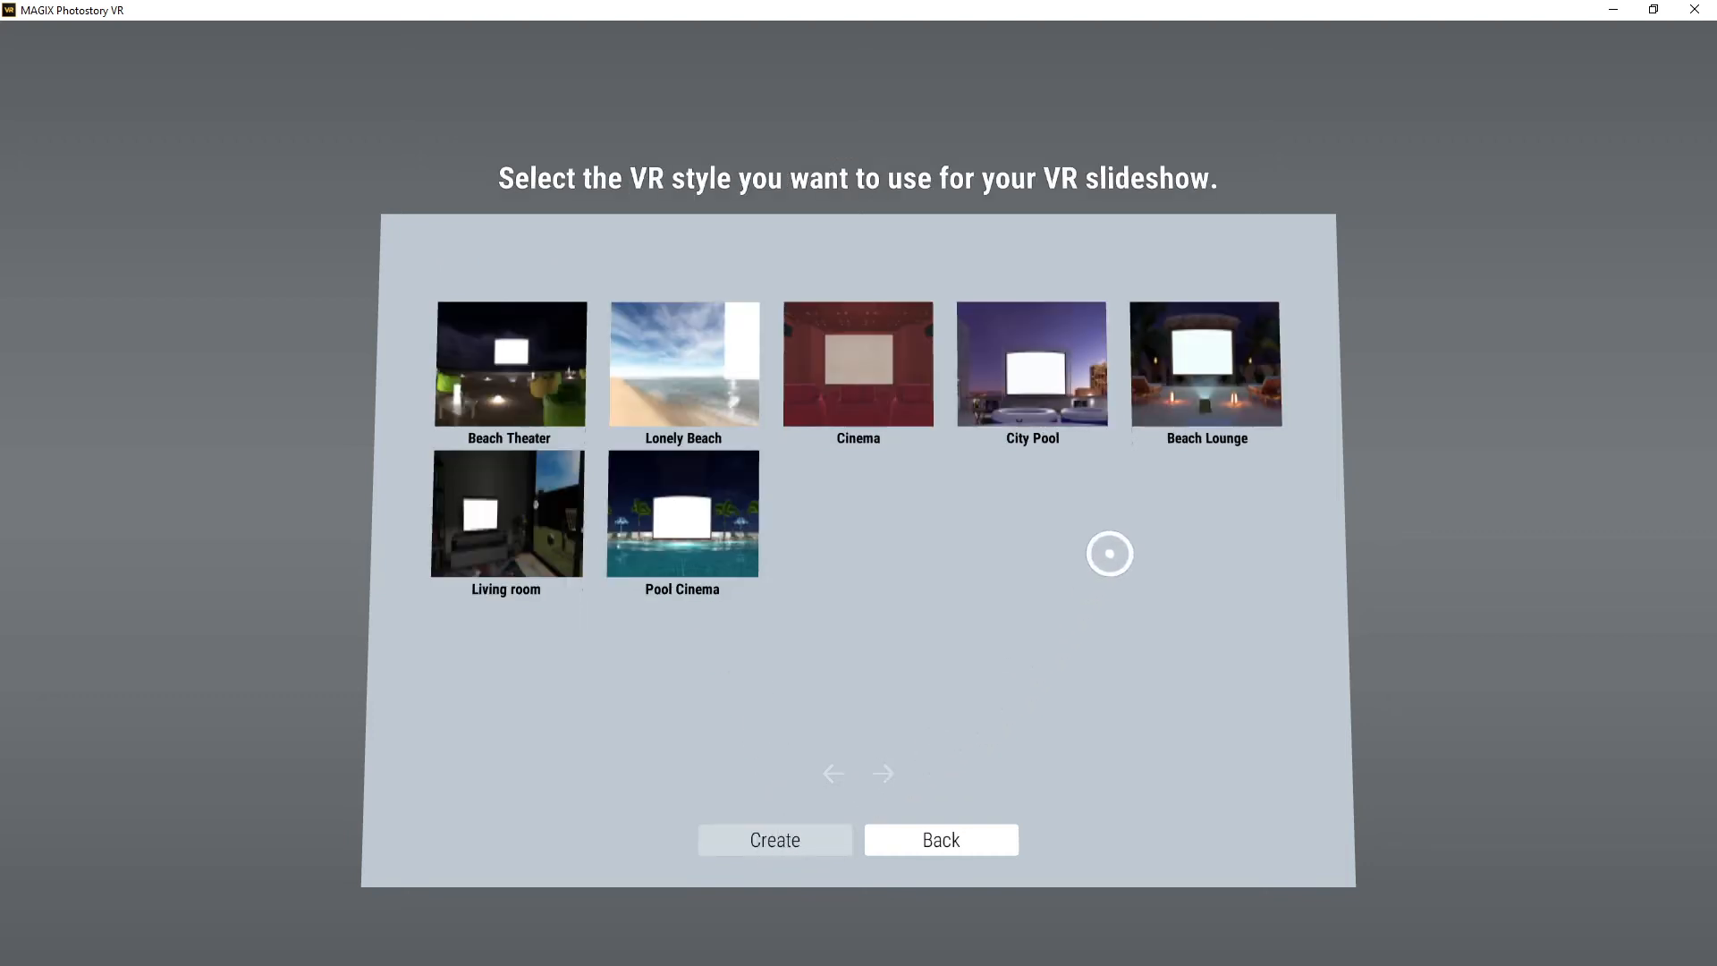
Apply the Beach Lounge style and save the project as 'slideshow'.
{"action": "left_click", "coordinate": [1204, 364]}
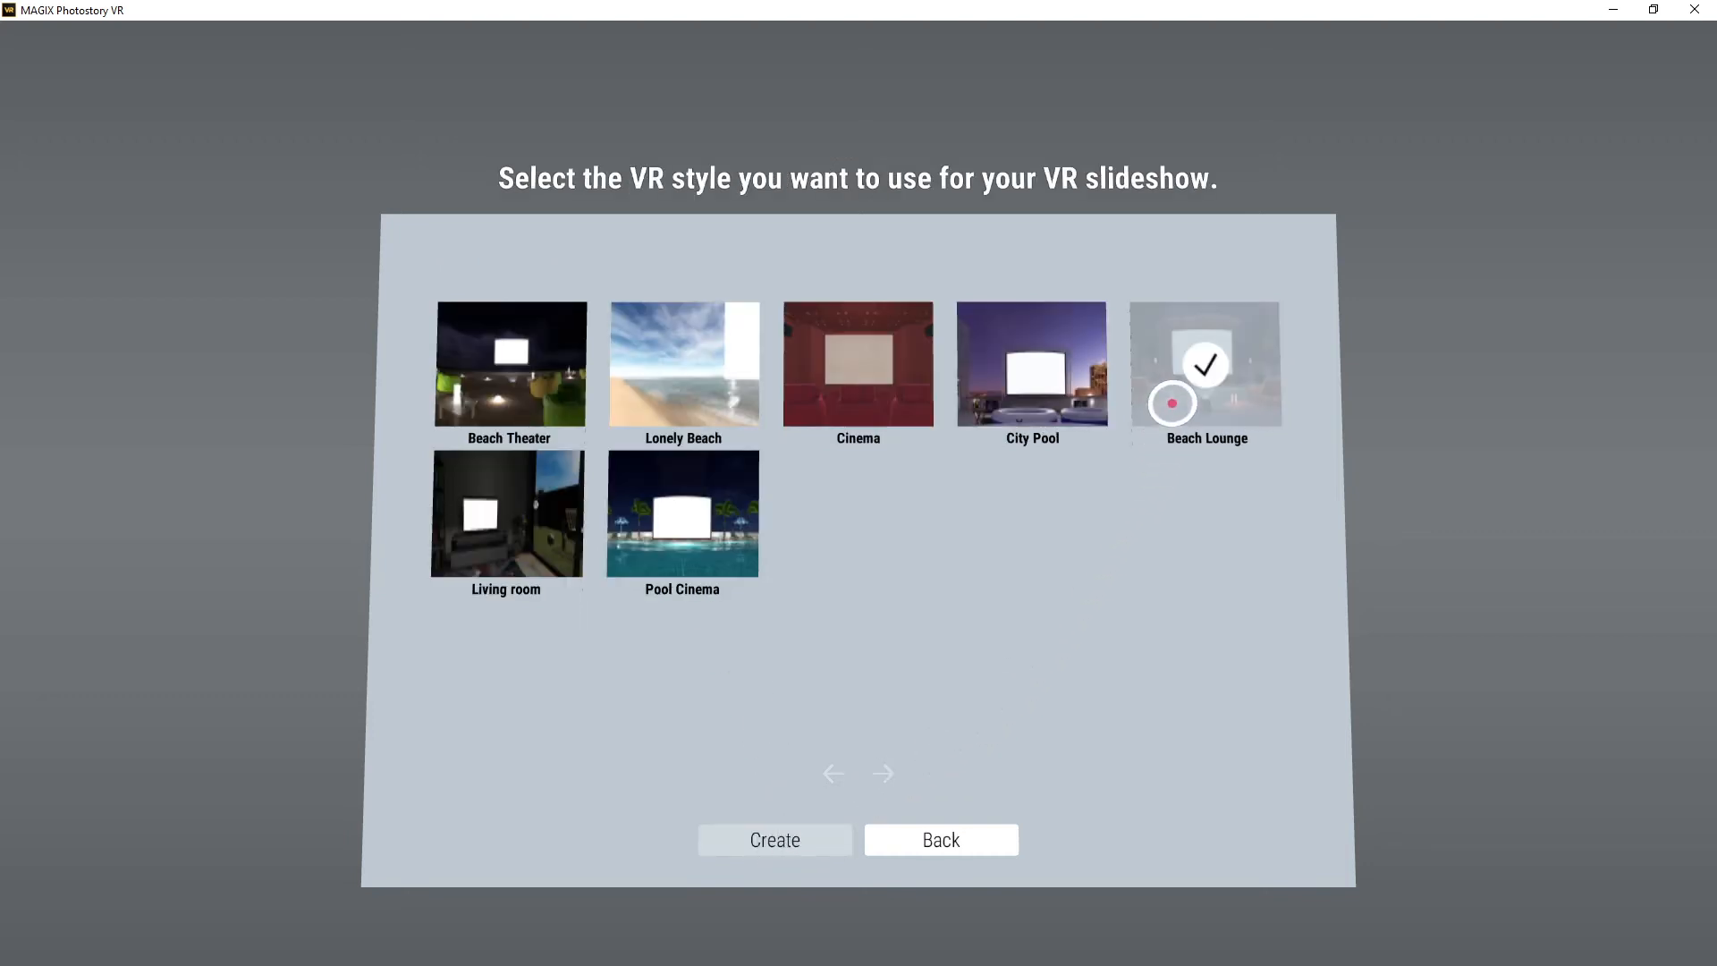
{"action": "left_click", "coordinate": [773, 838]}
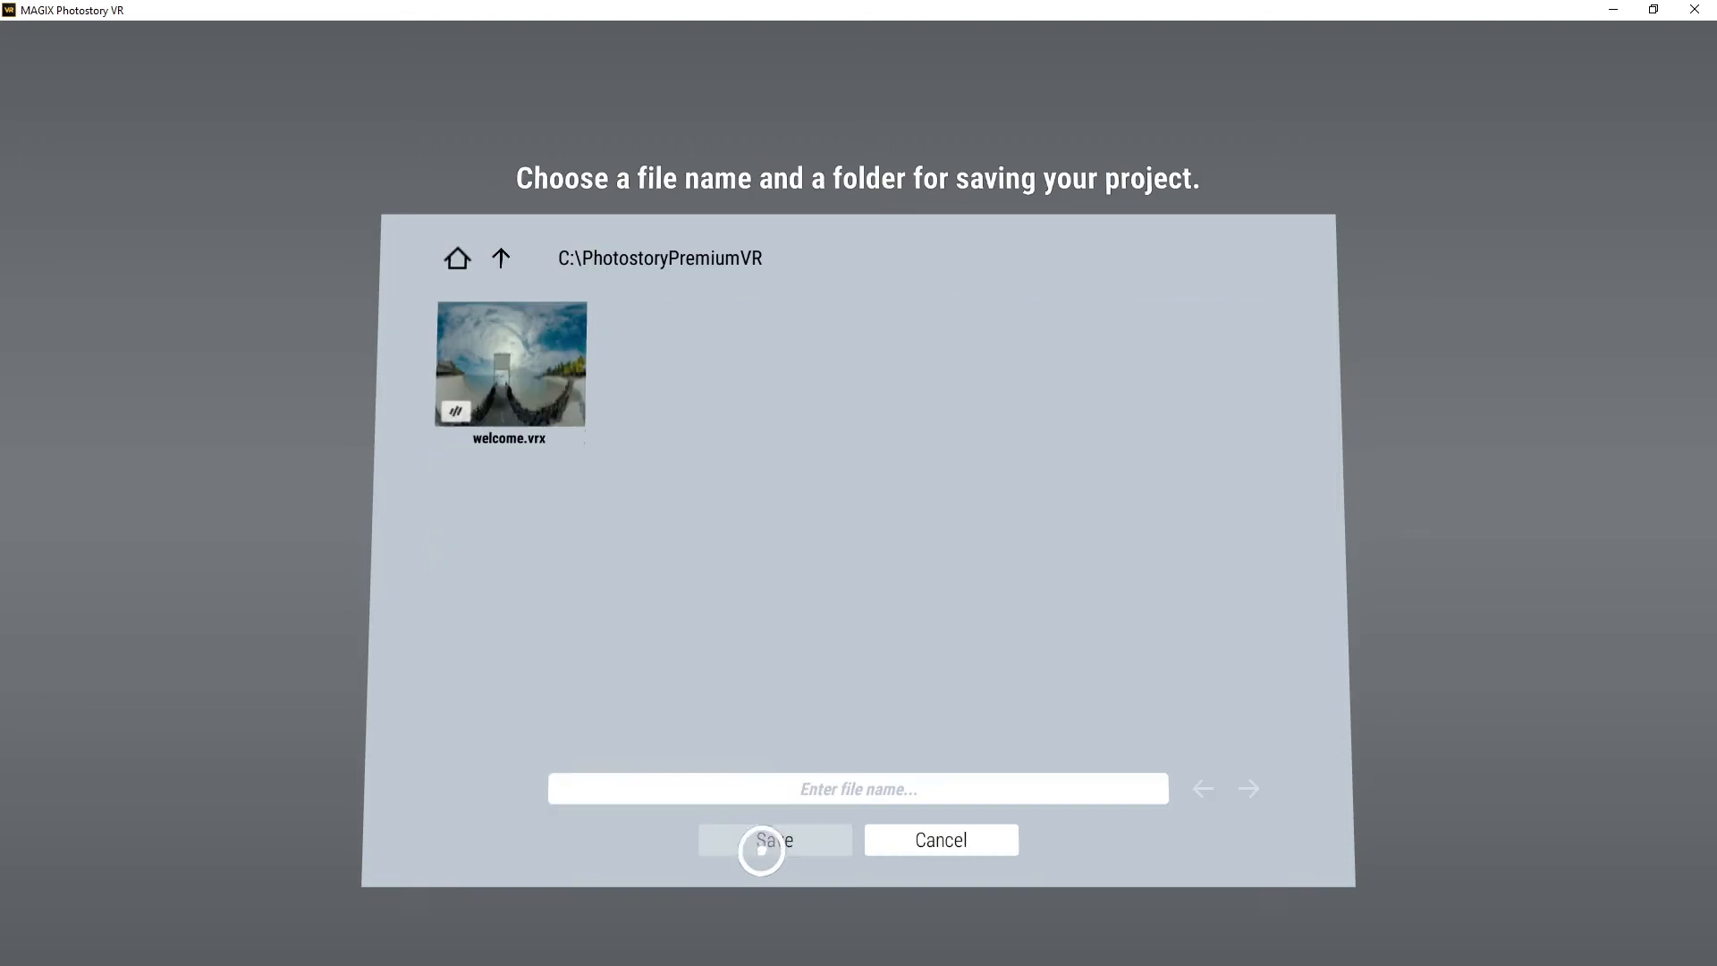
{"action": "type", "text": "slideshow"}
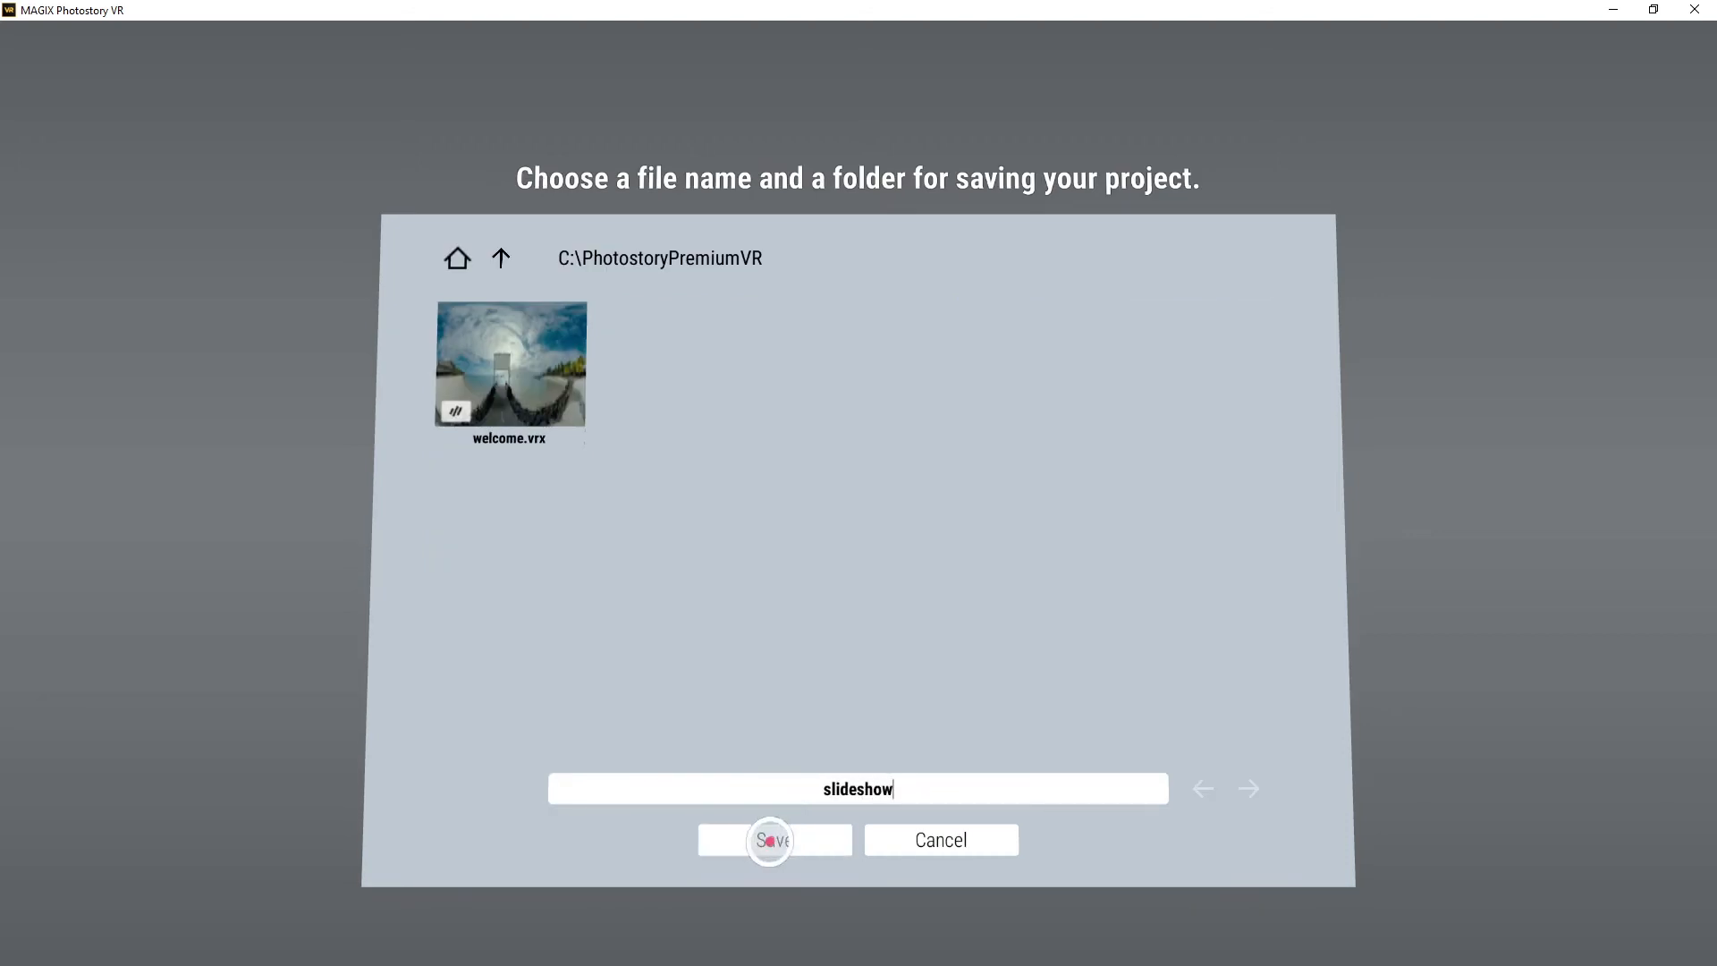
{"action": "left_click", "coordinate": [773, 839]}
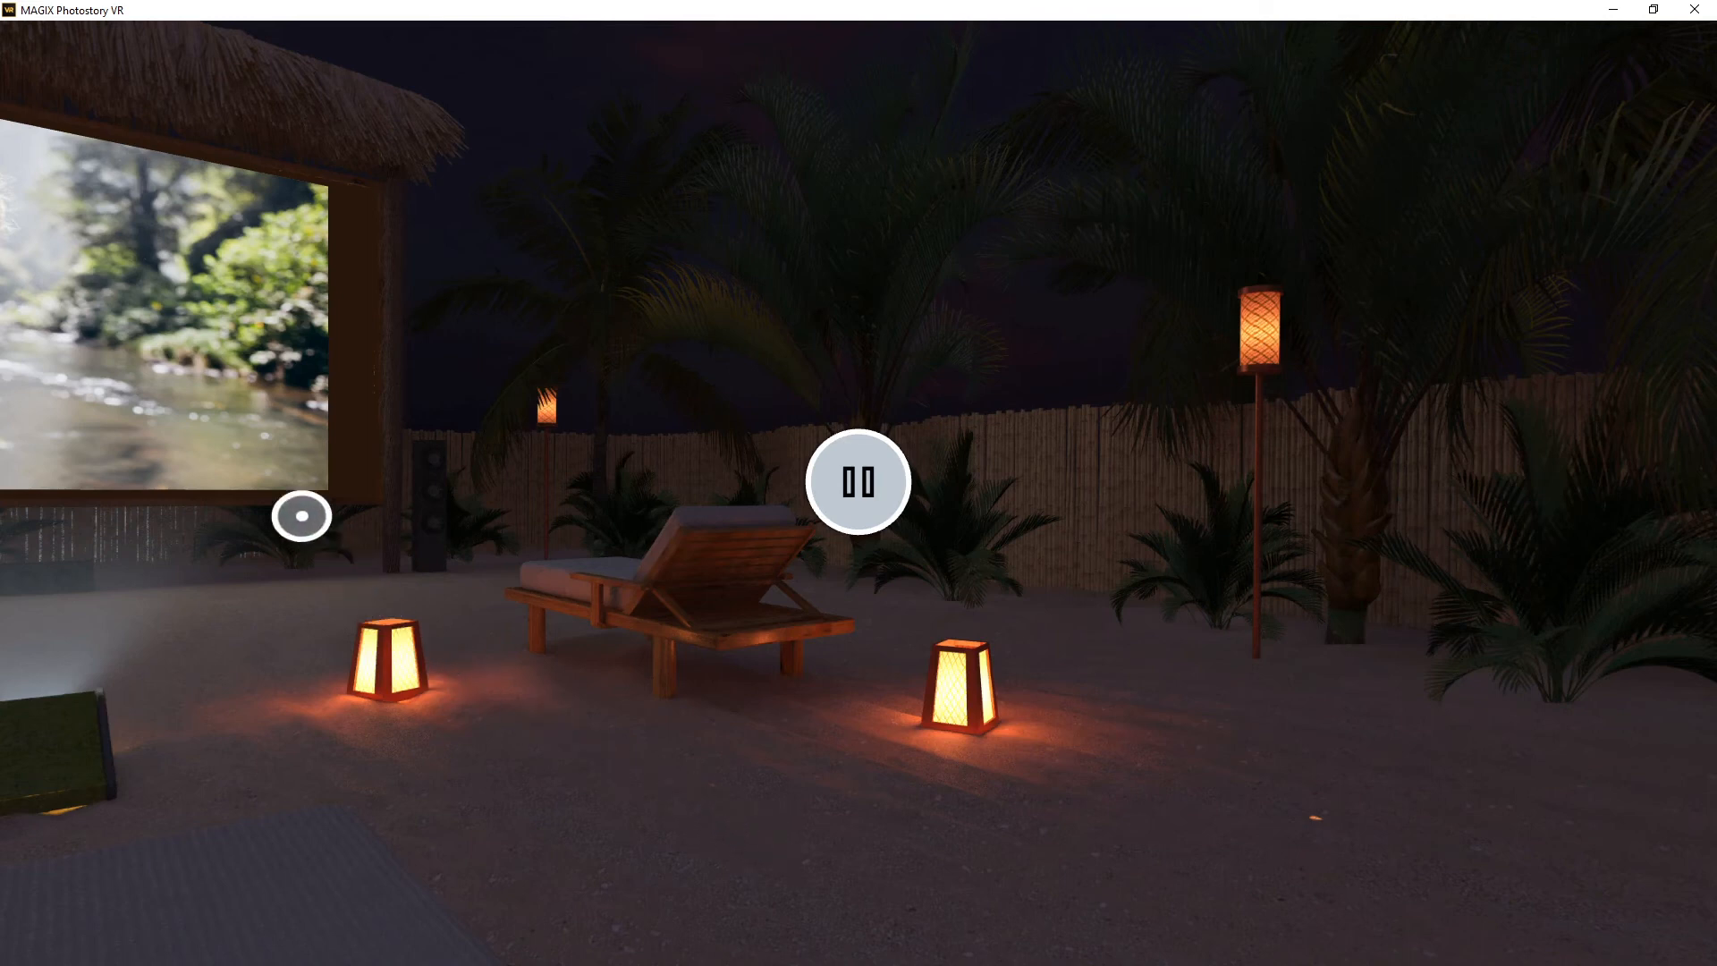